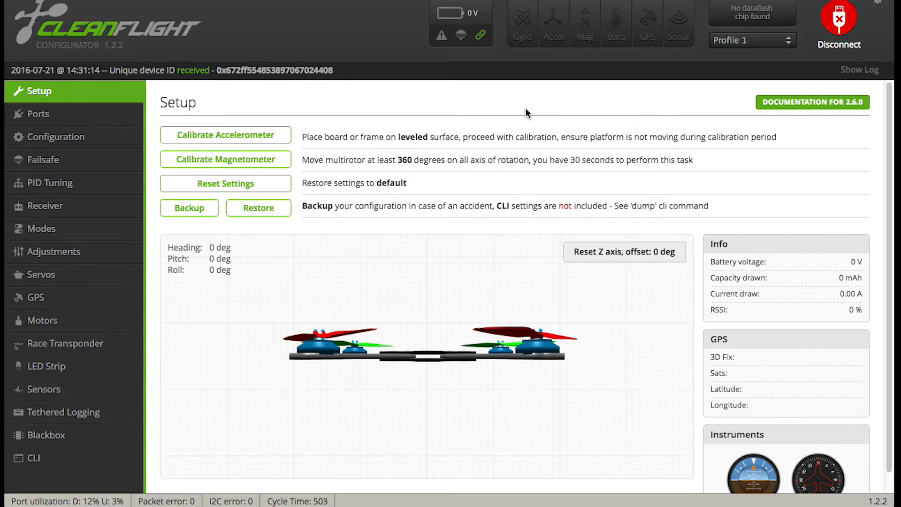
mouse_move(46, 434)
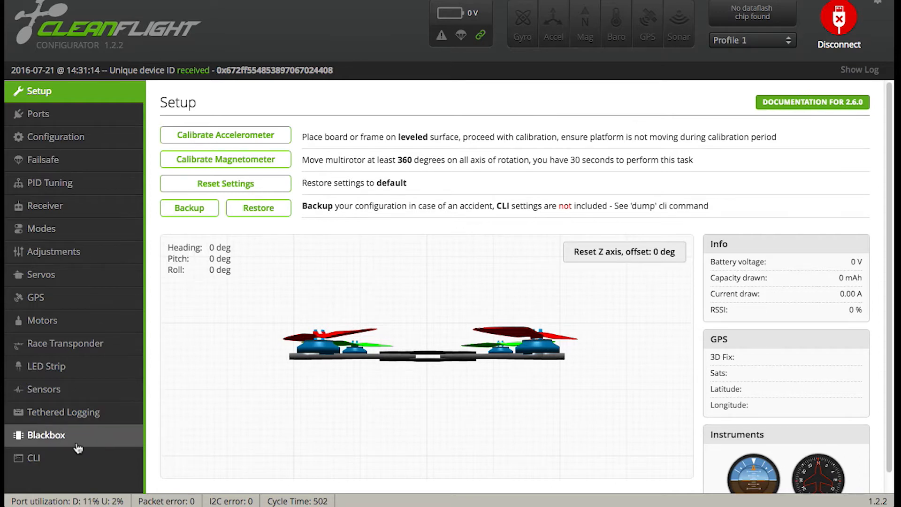
Switch to the CLI tab to reach the flight controller's command line
left_click(34, 457)
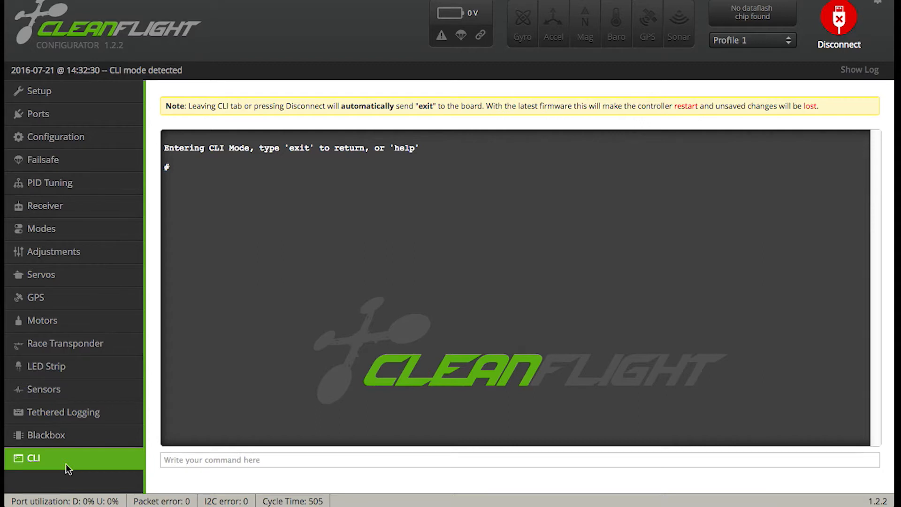
Run 'get yaw' in the CLI to list the yaw-related settings
left_click(213, 459)
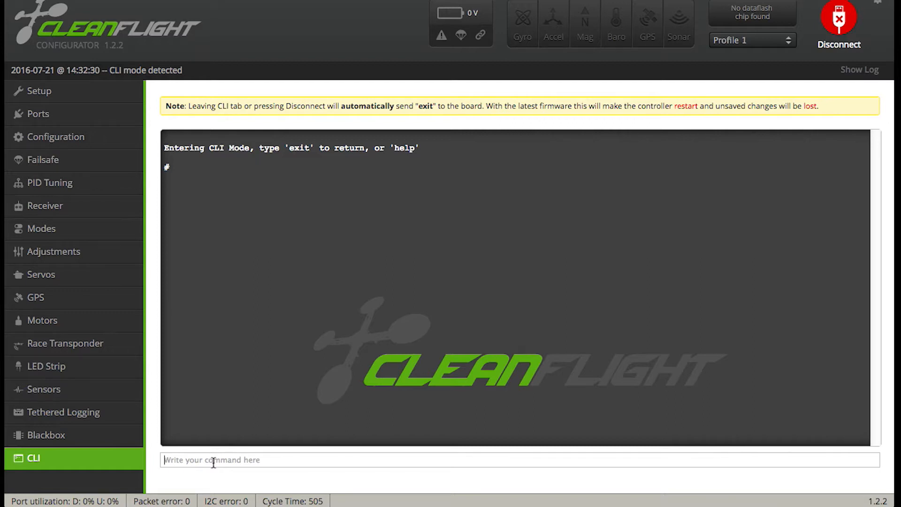
type("get")
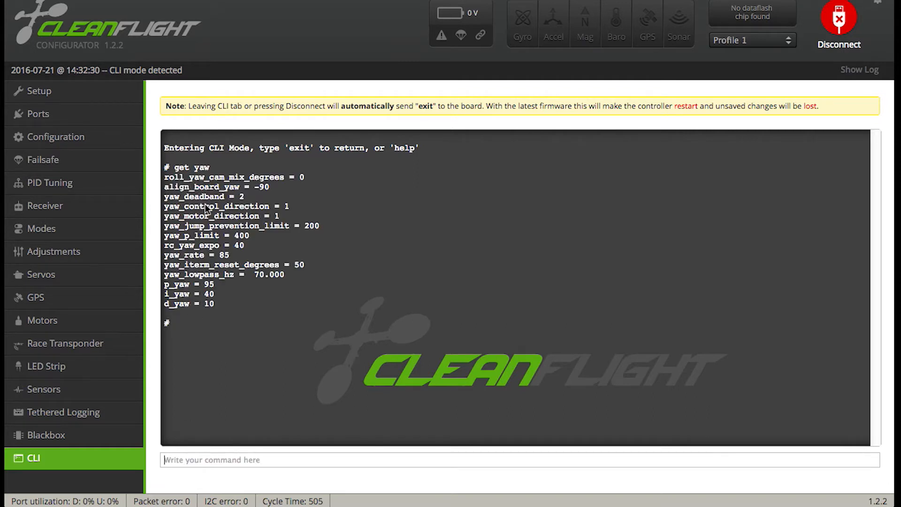
mouse_move(200, 303)
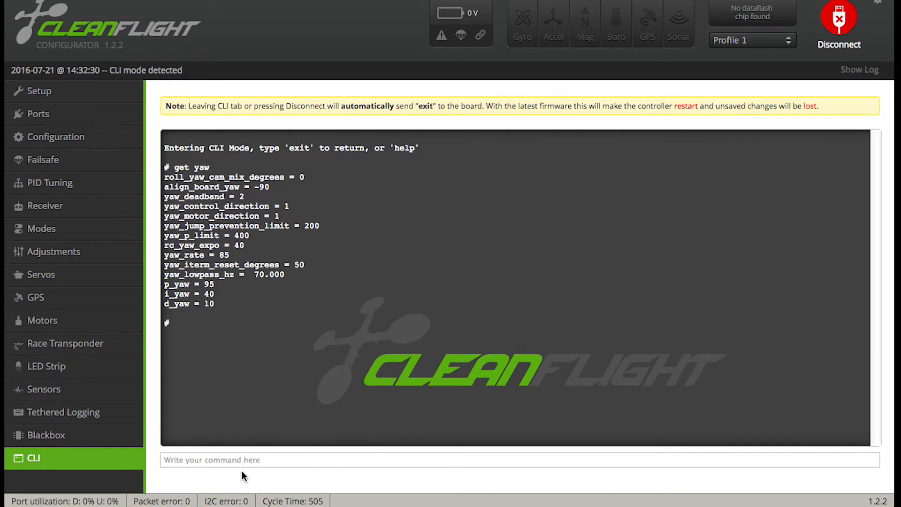
Run 'get spektrum' to show spektrum_sat_bind 0 and spektrum_sat_bind_autoreset 1
left_click(241, 460)
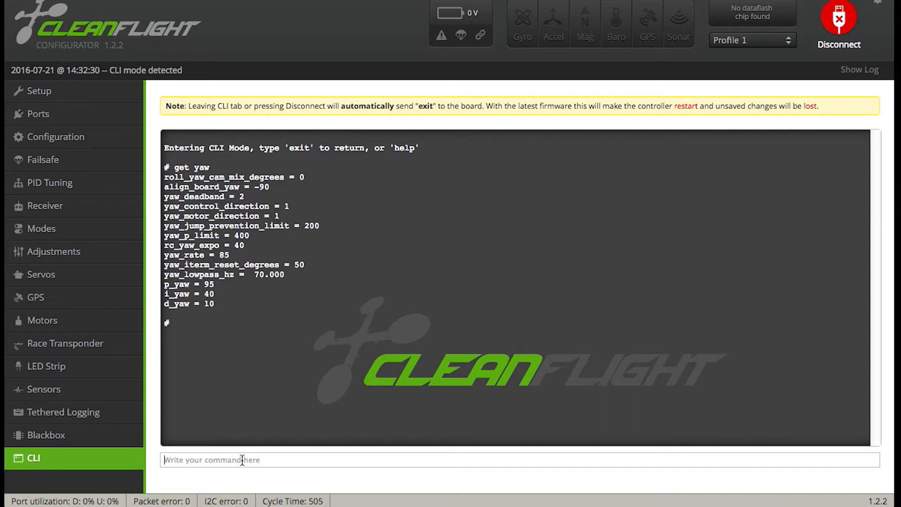
type("get s")
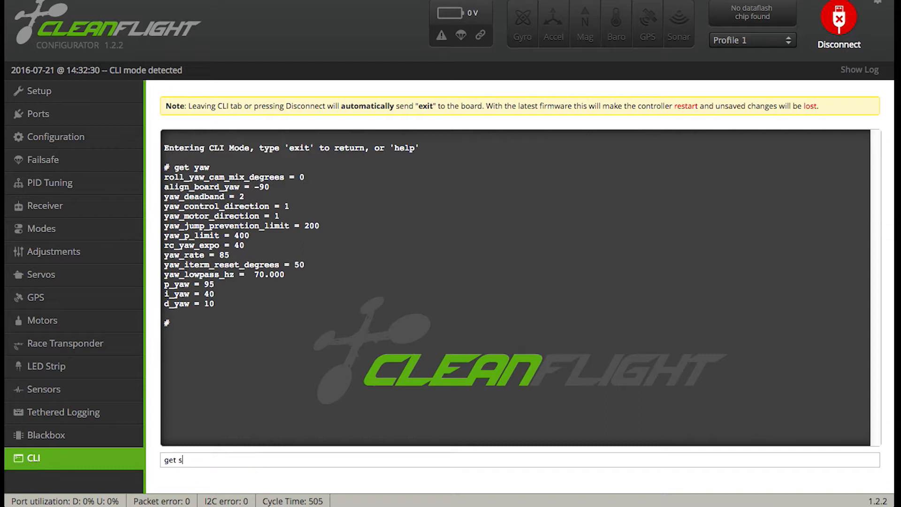
type("pekt")
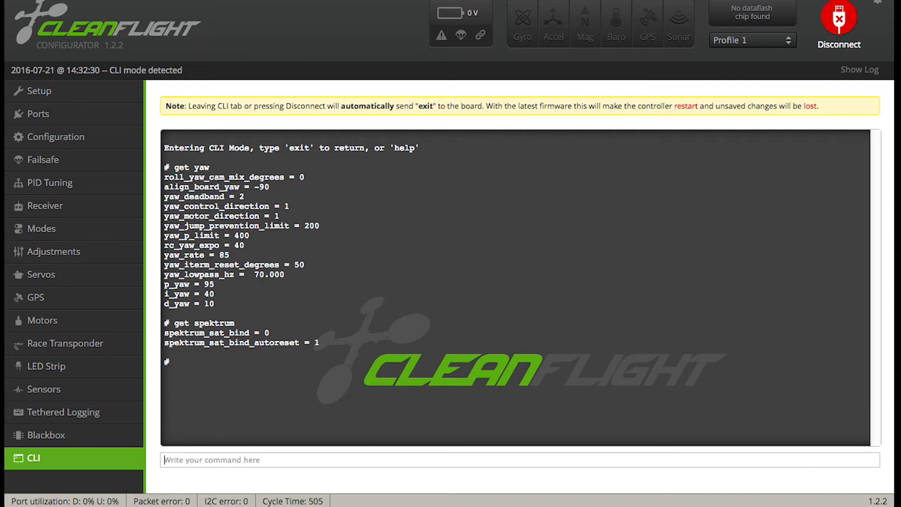
Enter 'set spektrum_sat_bind= 9' and 'save' so the board restarts in bind mode
type("set")
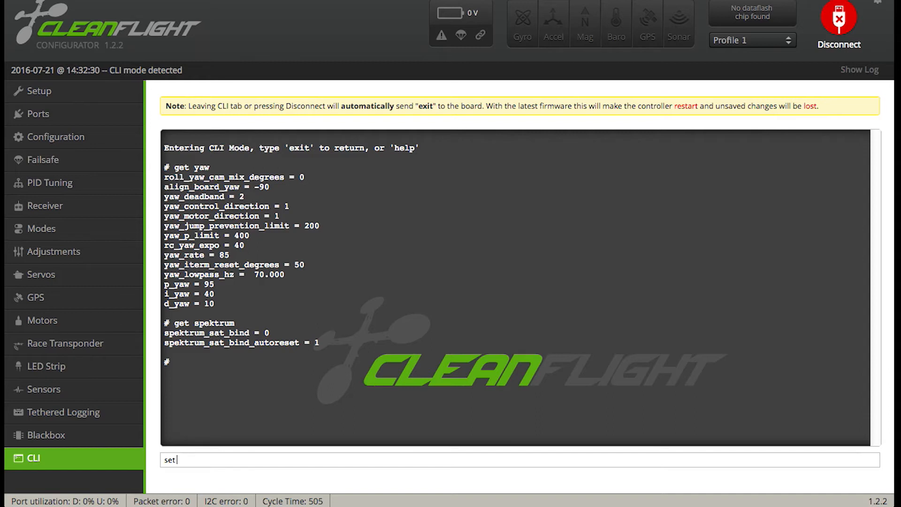
type("s")
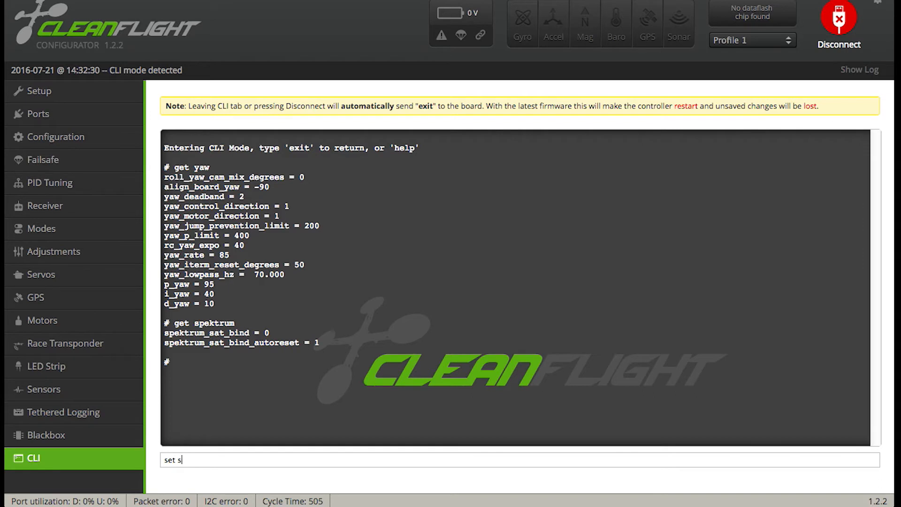
type("pektrun")
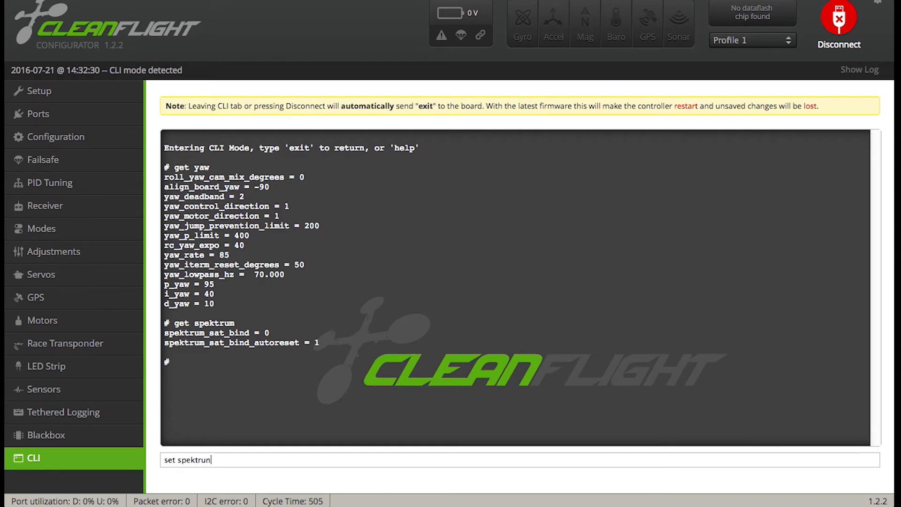
type("_")
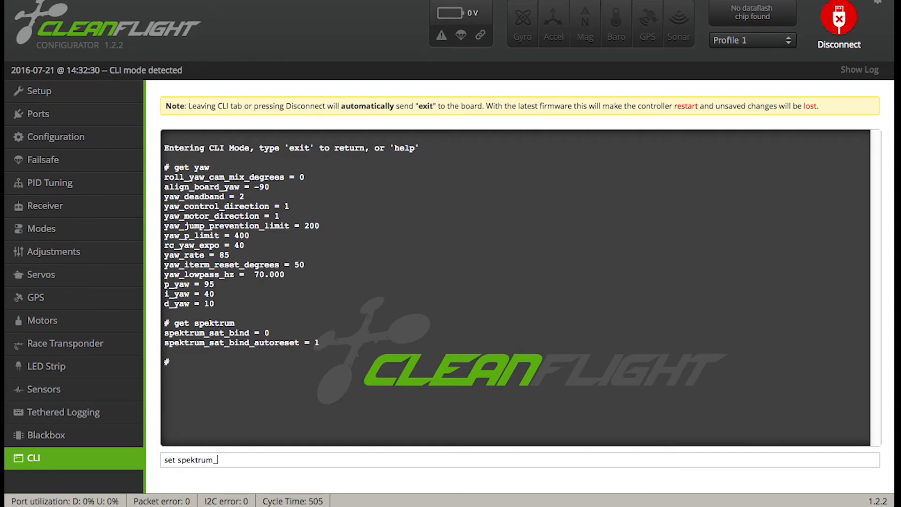
type("sat_bin")
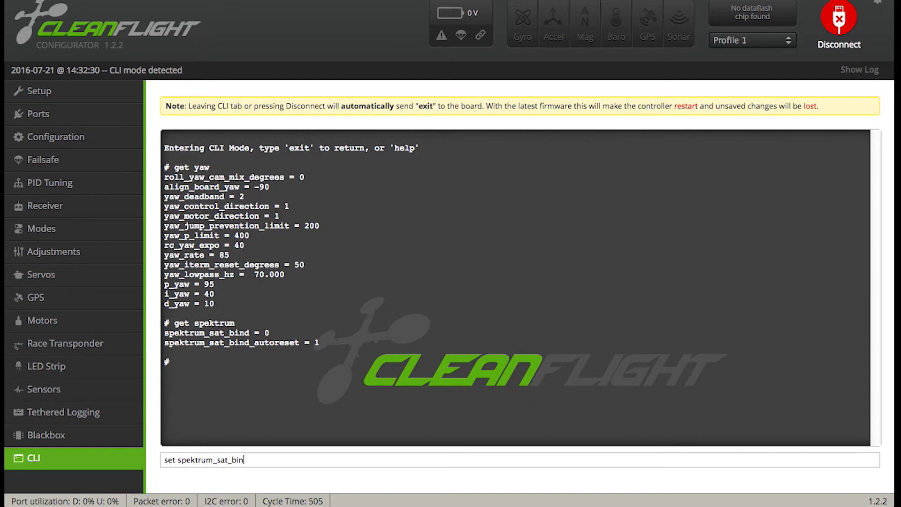
type("d=")
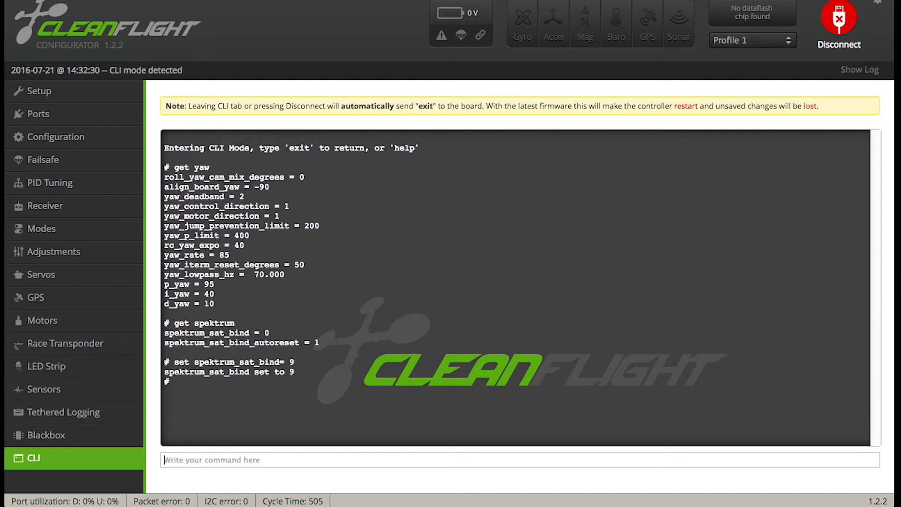
type("save")
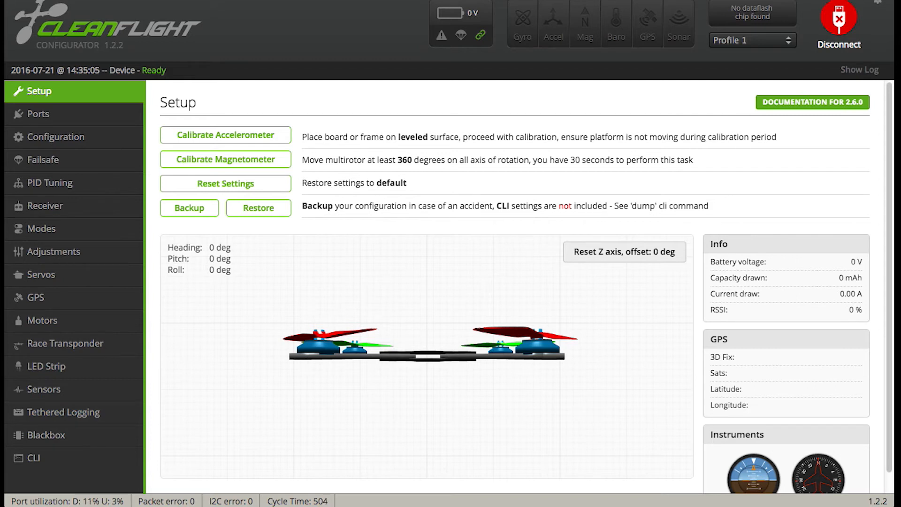
left_click(838, 19)
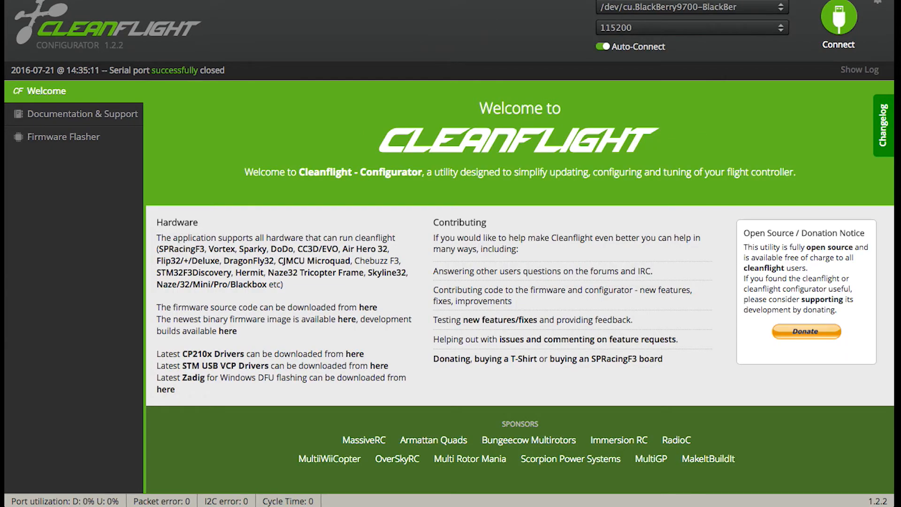
left_click(836, 22)
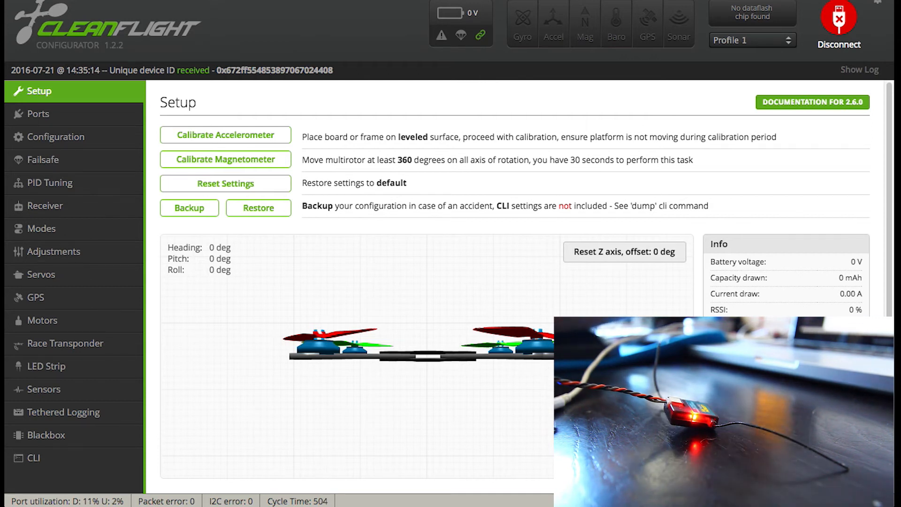
Check the live channel readings on the Receiver tab, then return to the CLI
left_click(47, 206)
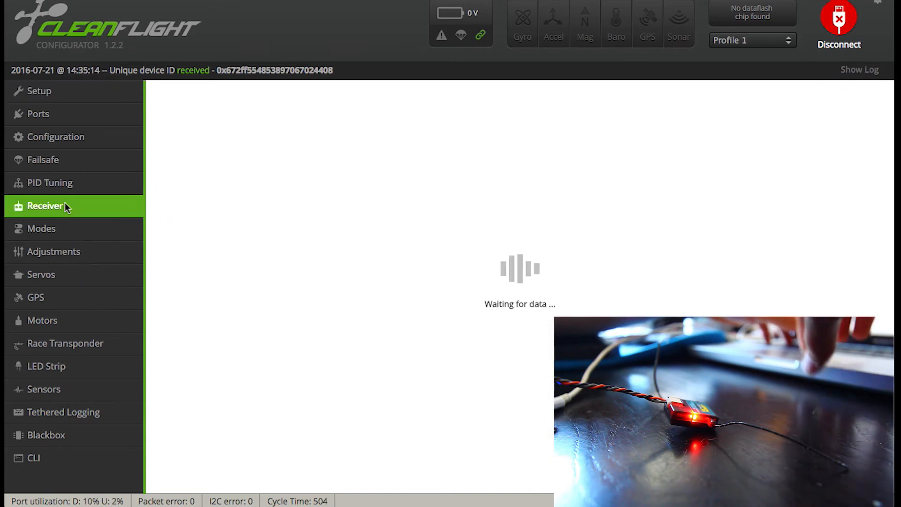
left_click(46, 205)
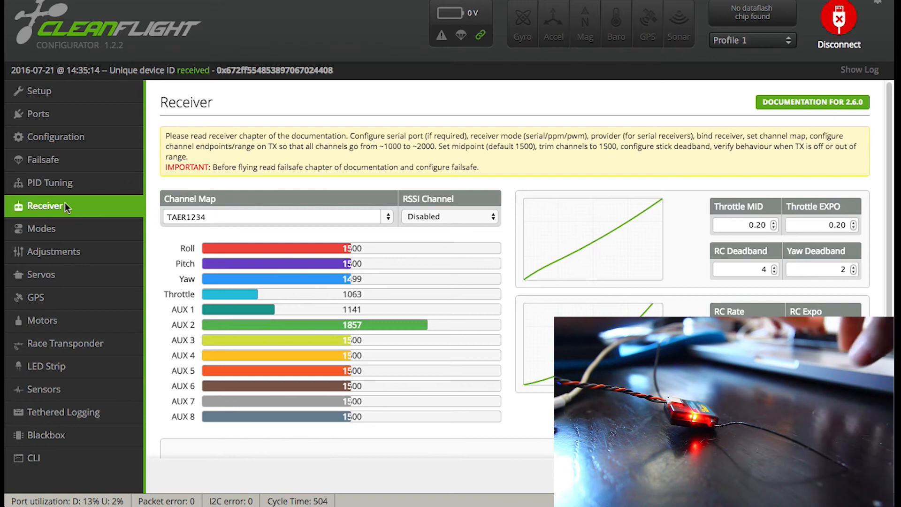
left_click(34, 457)
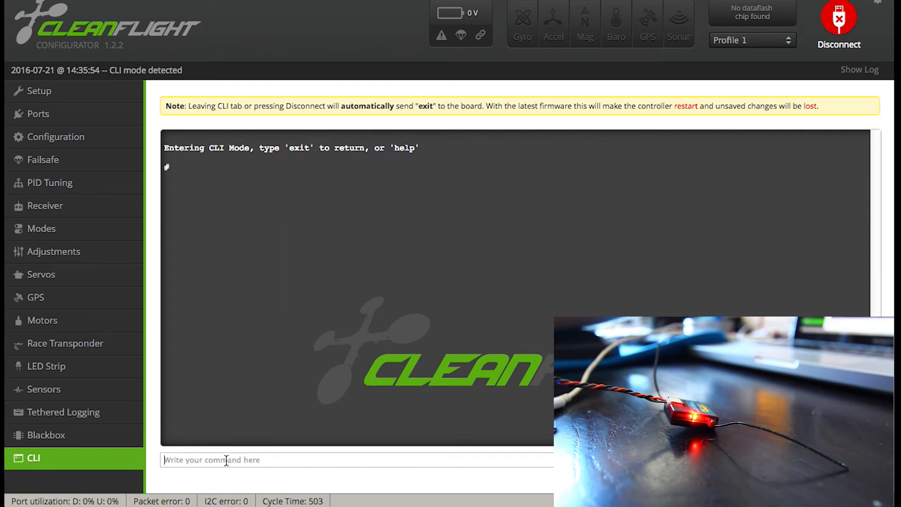
Re-enter the spektrum_sat_bind= 9 command in the CLI so the board restarts
type("save")
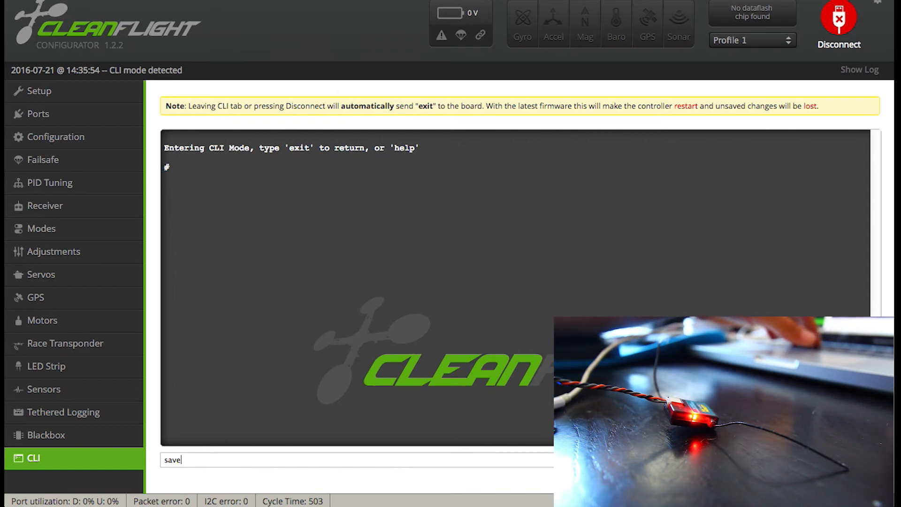
type("set spektrum_sat_bind= 9")
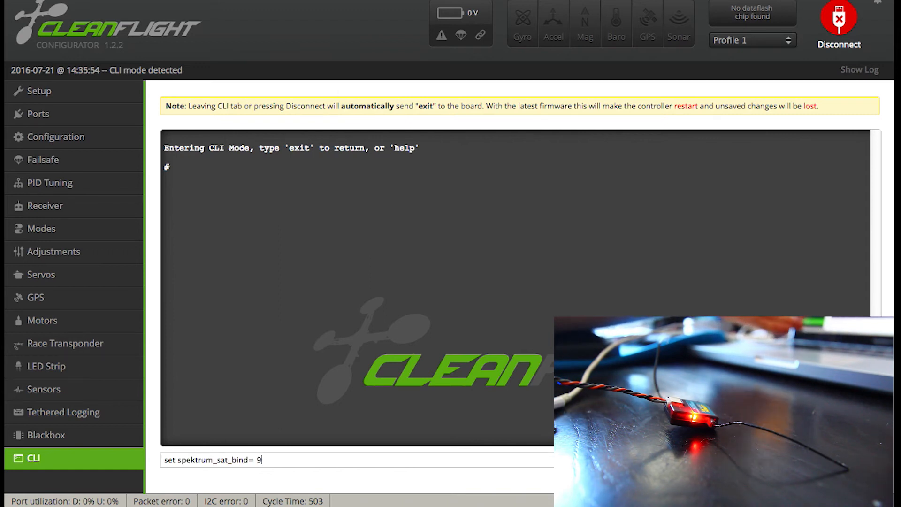
key("BackSpace")
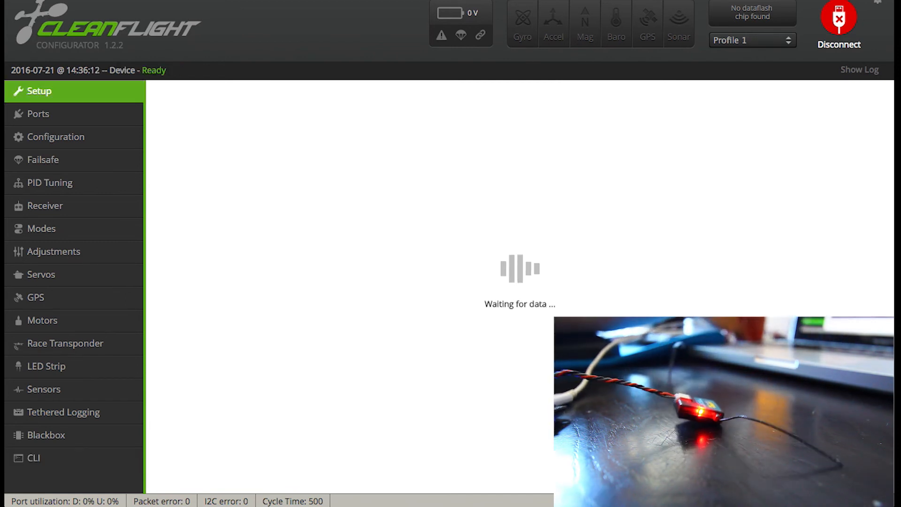
Disconnect and reconnect to the flight controller
left_click(837, 23)
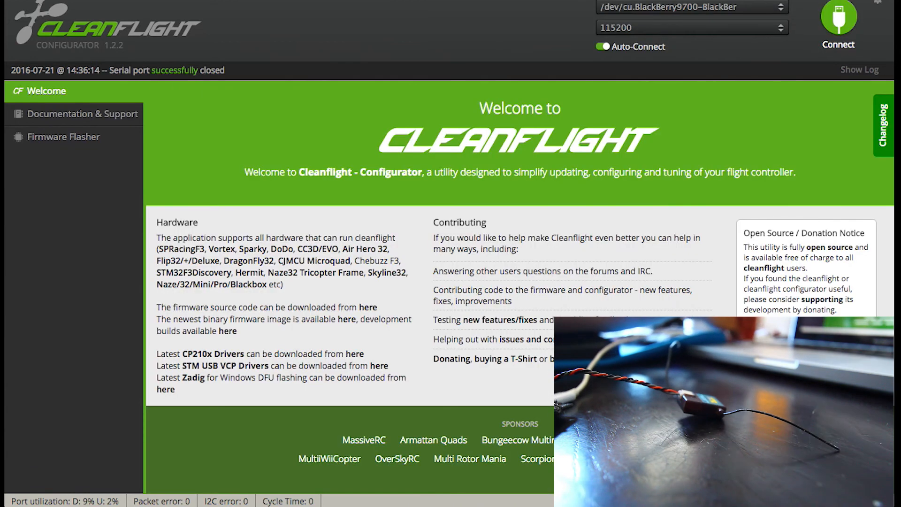
left_click(837, 19)
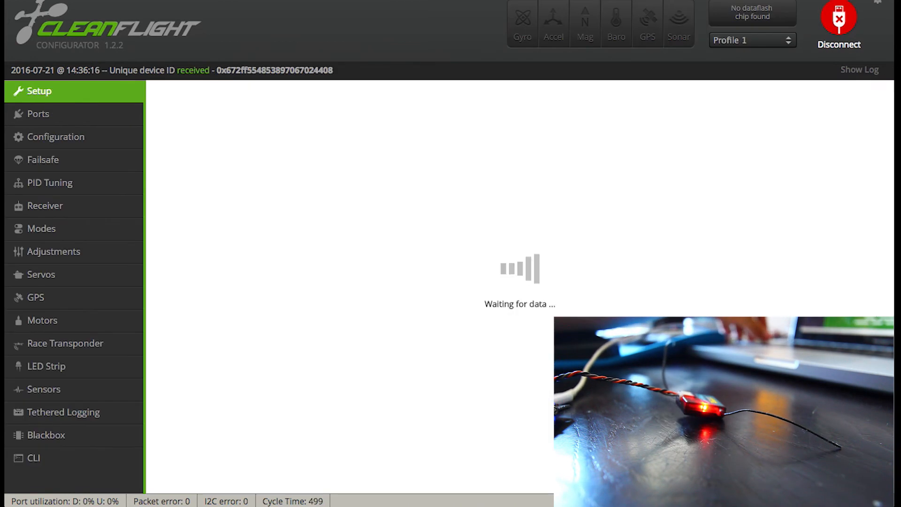